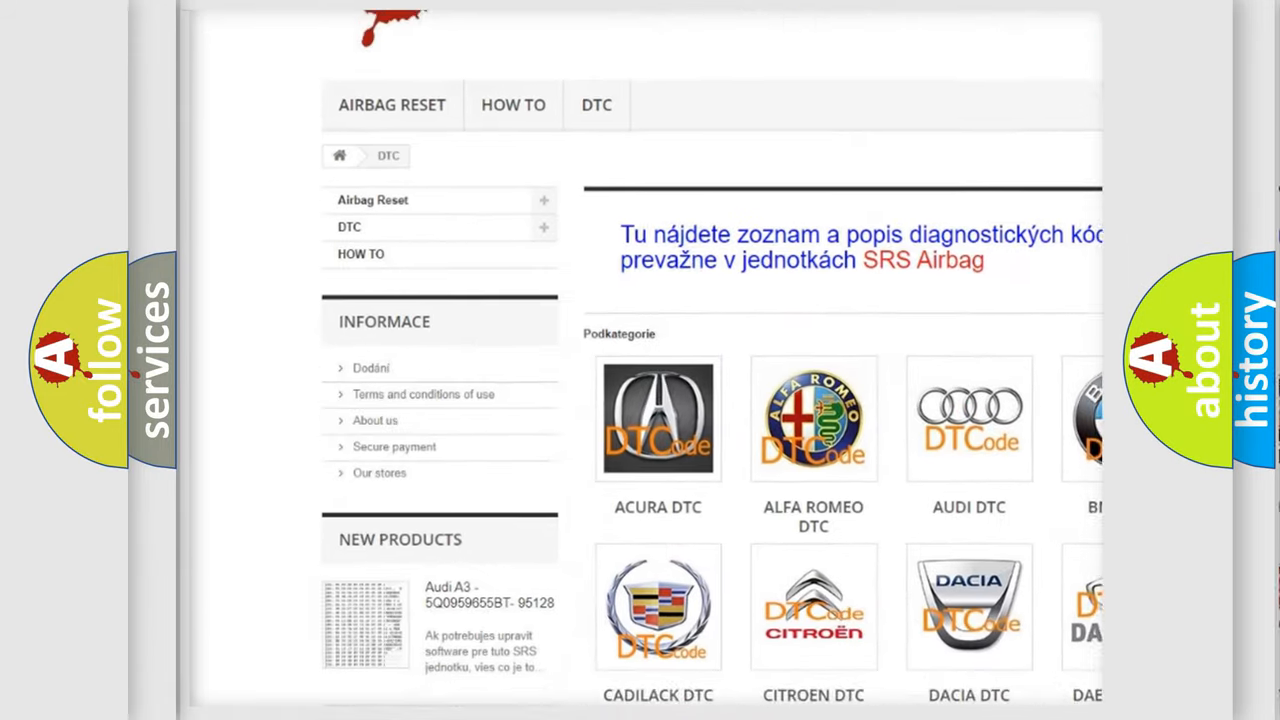
scroll(down, 3)
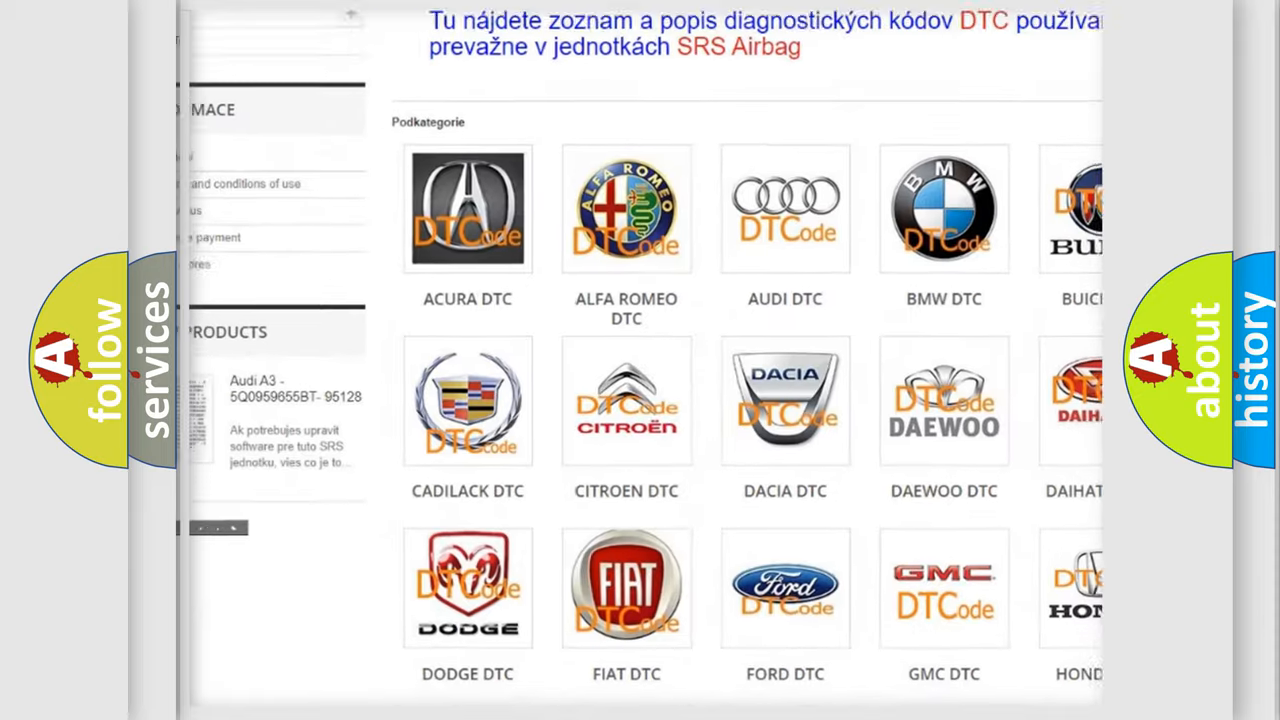
scroll(down, 3)
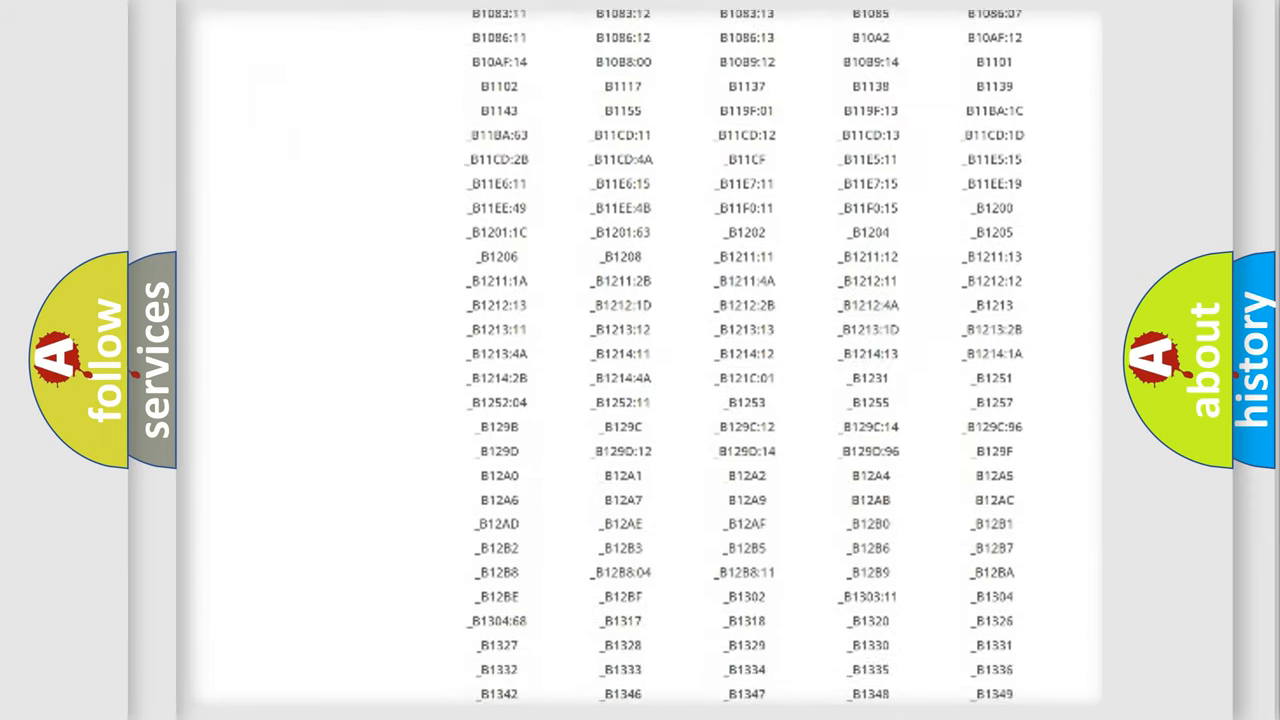
scroll(down, 3)
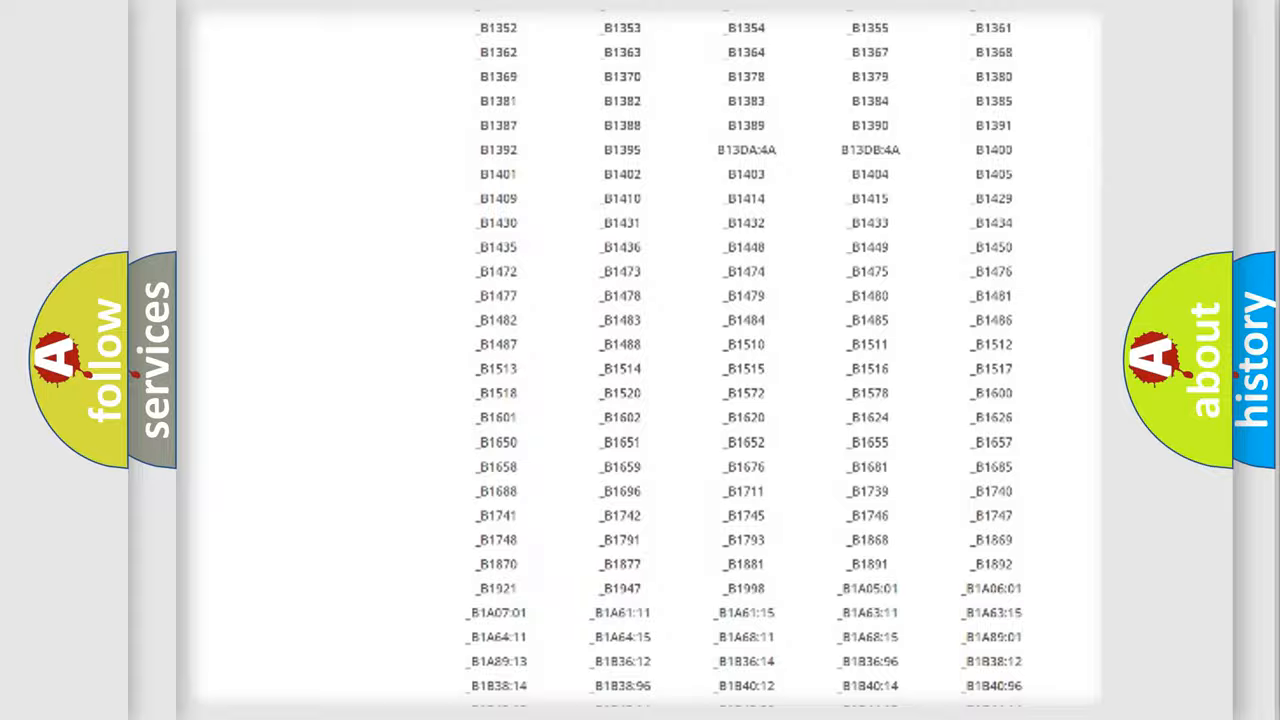